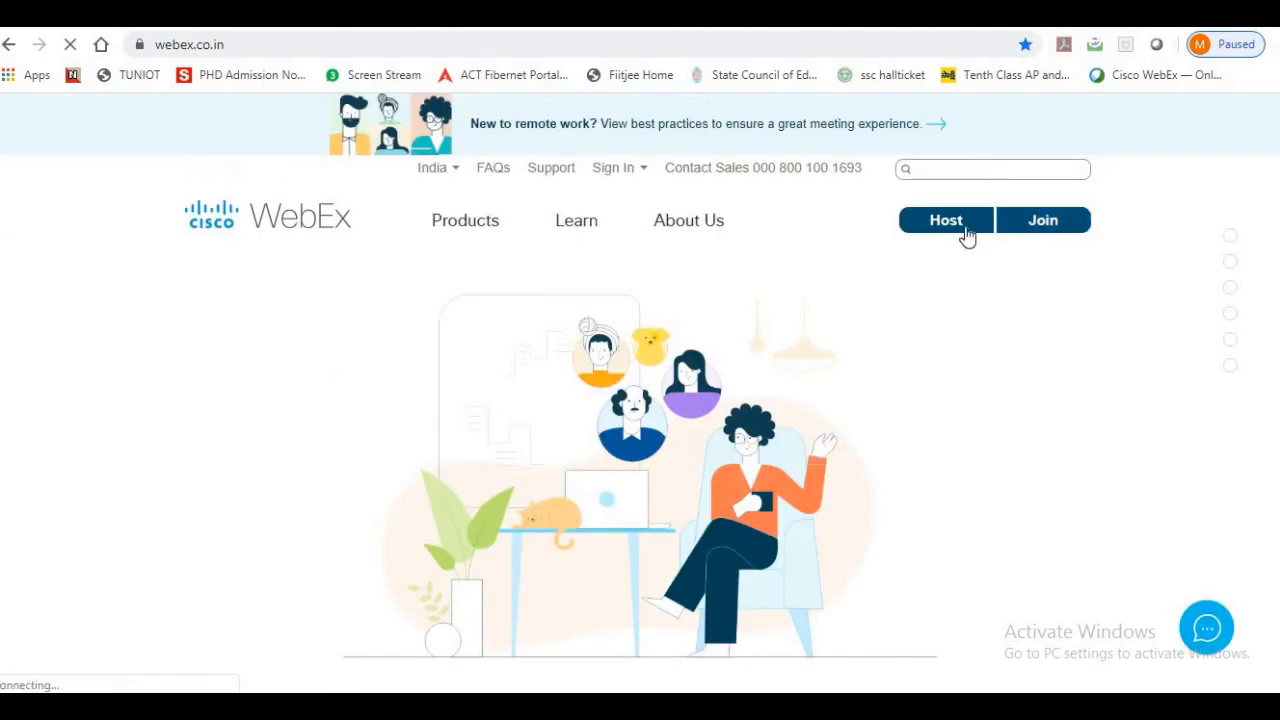
# Sign in as host on webex.co.in with the account email and password
pyautogui.click(944, 220)
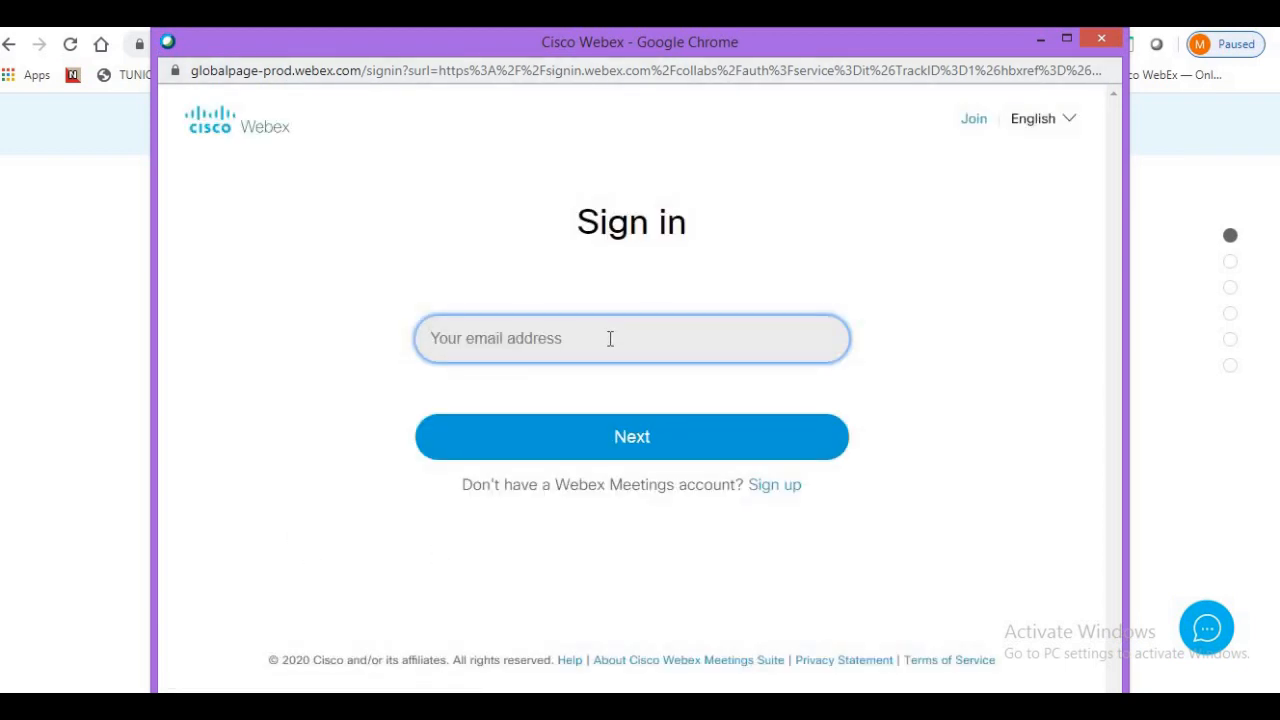
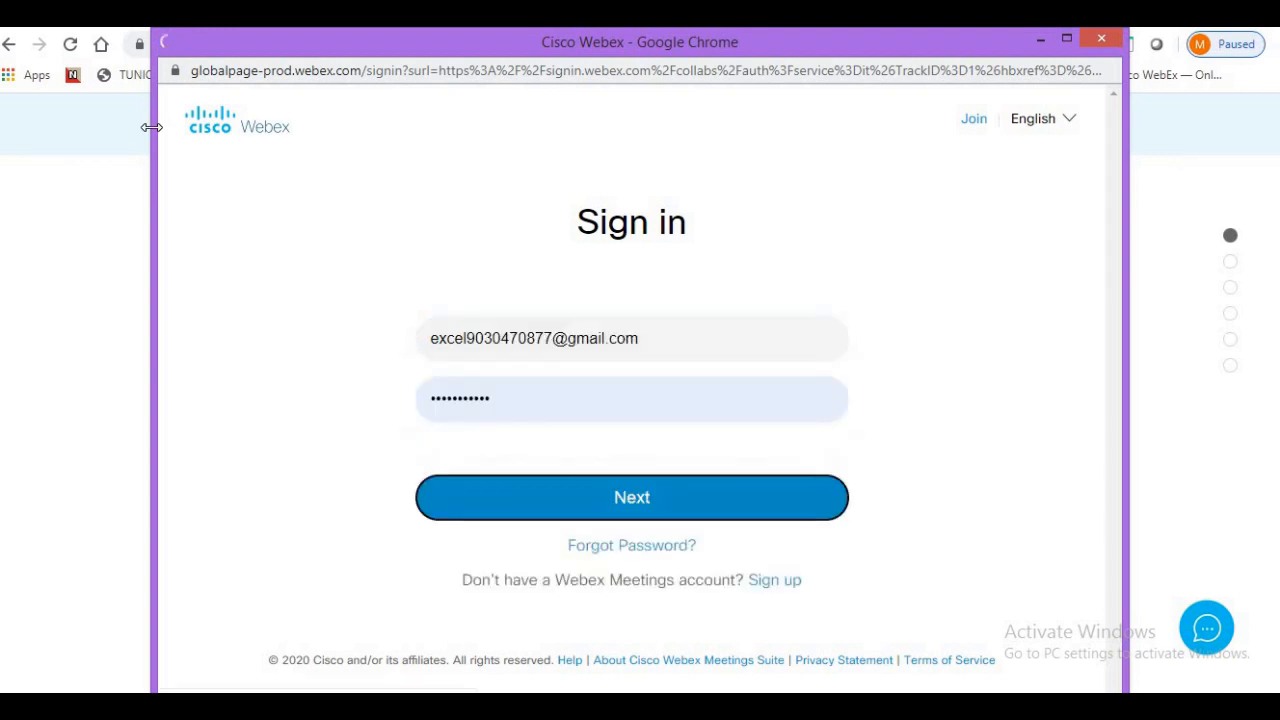
pyautogui.click(632, 496)
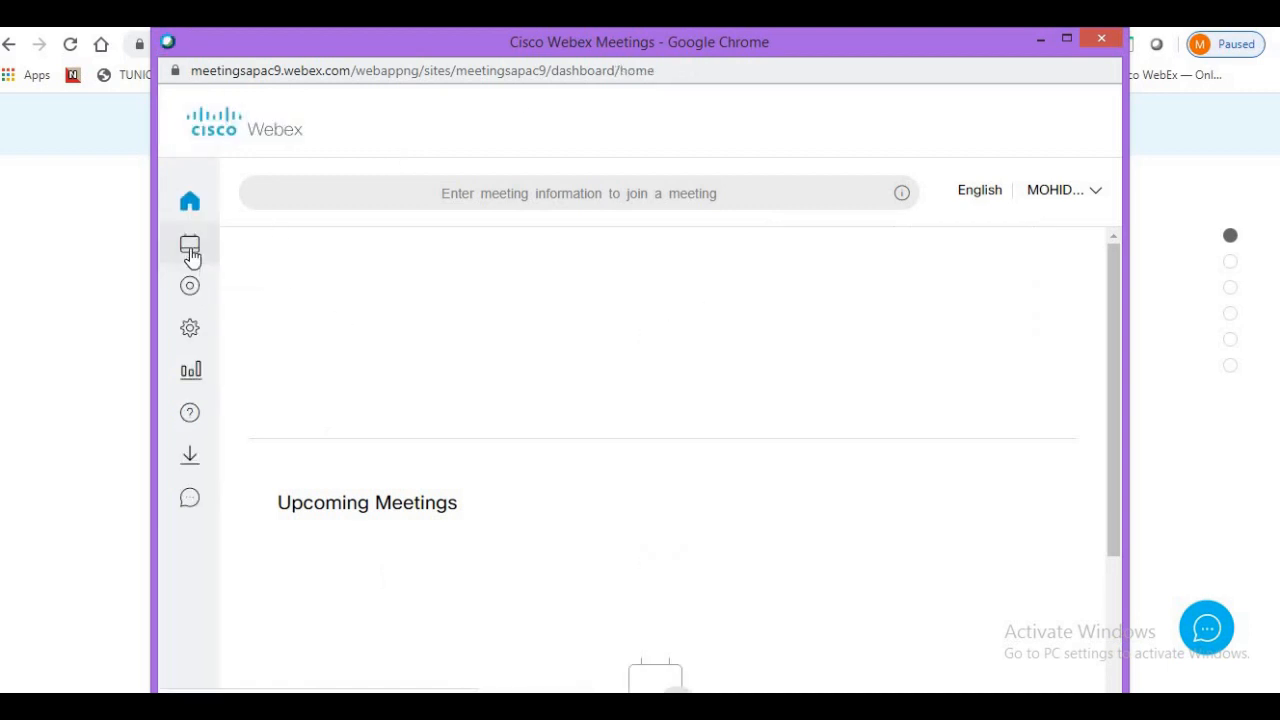
# Start scheduling a new meeting from Meetings and clear the default topic
pyautogui.click(190, 244)
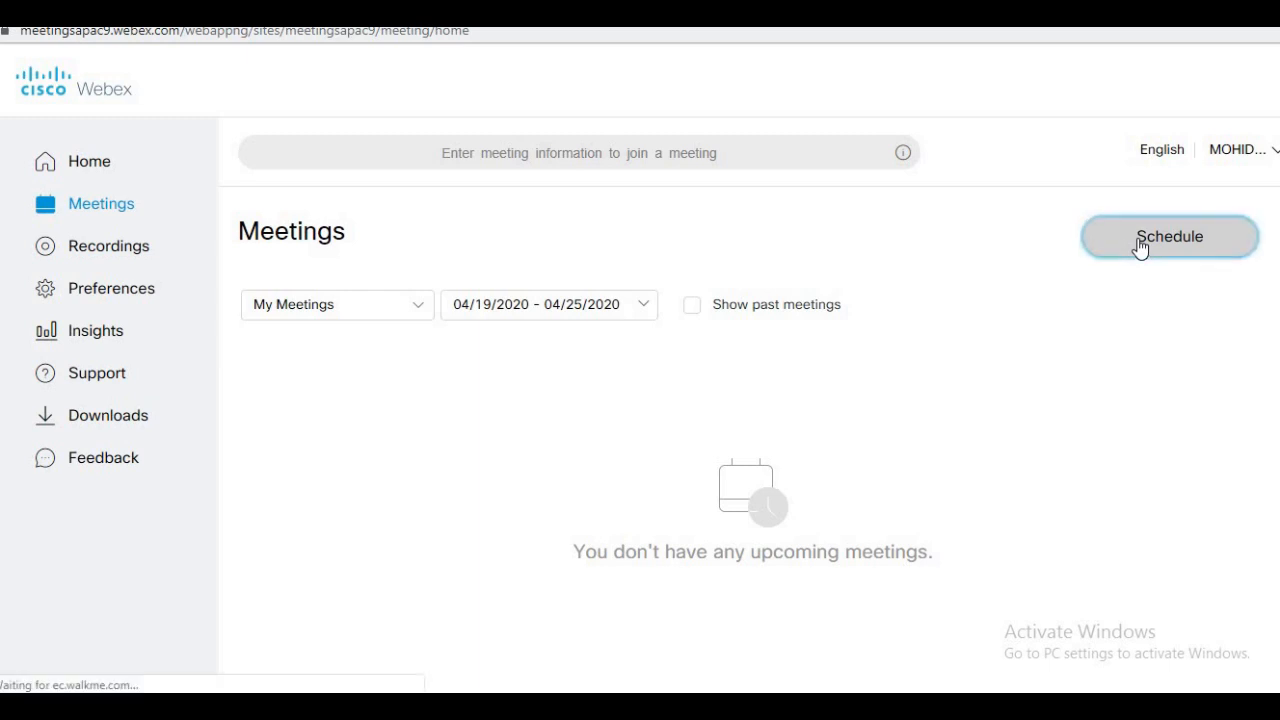
pyautogui.click(1168, 236)
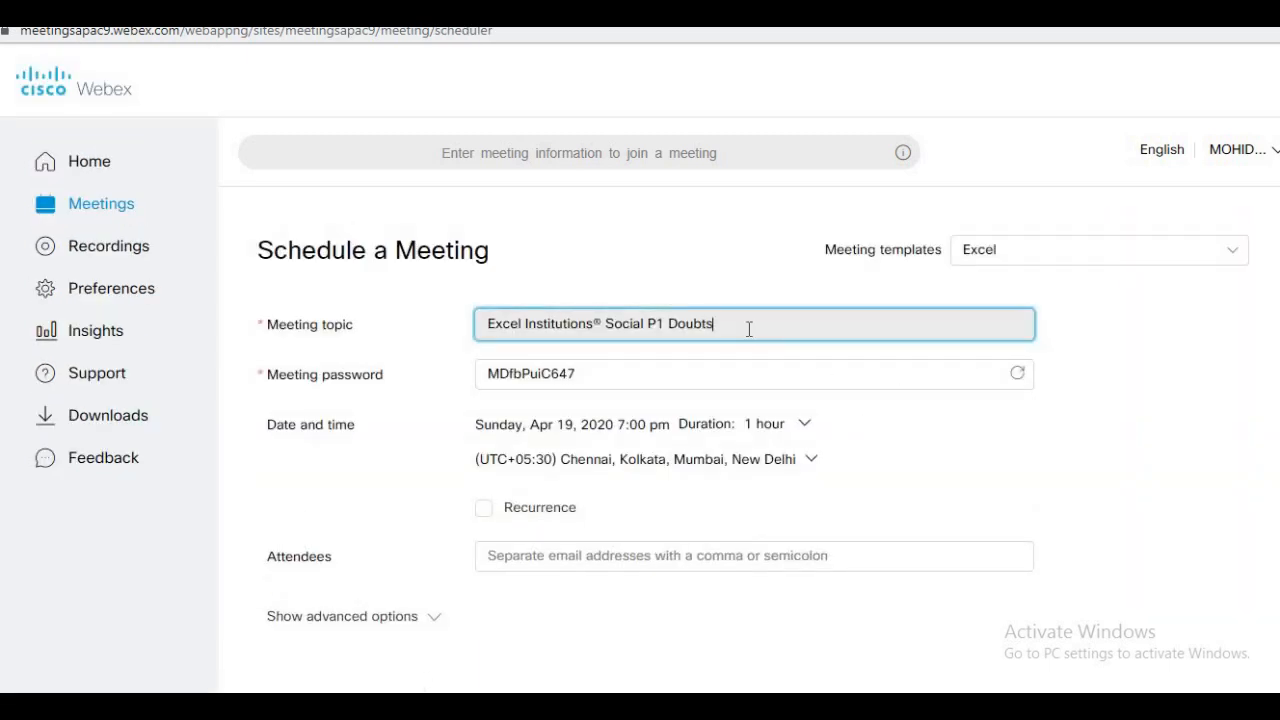
pyautogui.press('ctrl+a')
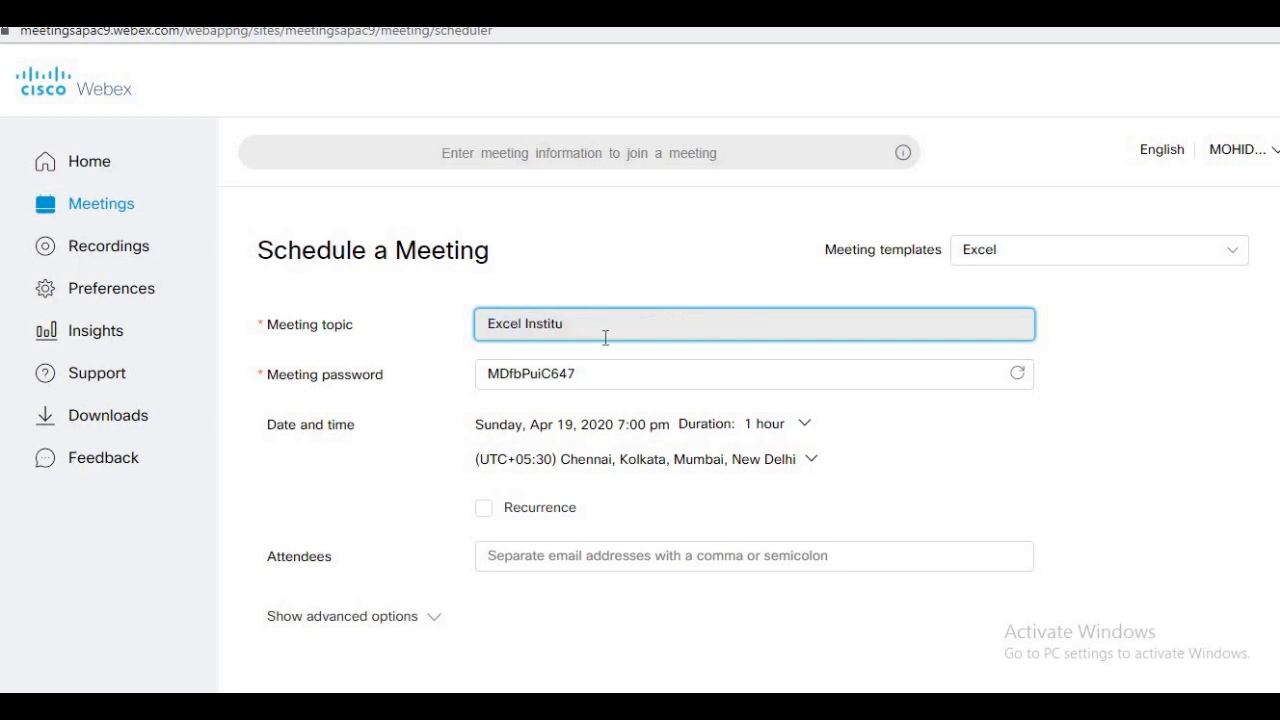
pyautogui.doubleClick(524, 324)
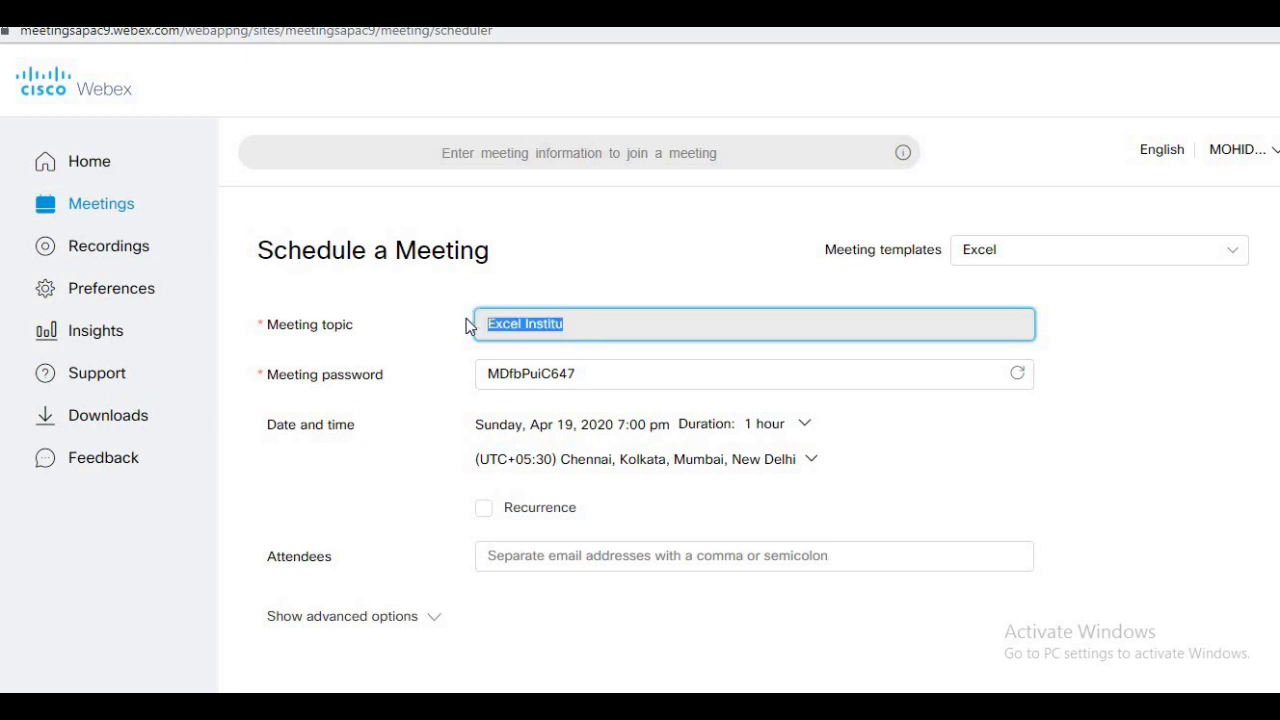
# Enter the meeting topic 'E Learning Host a meeting in Webex'
pyautogui.write('E Learning')
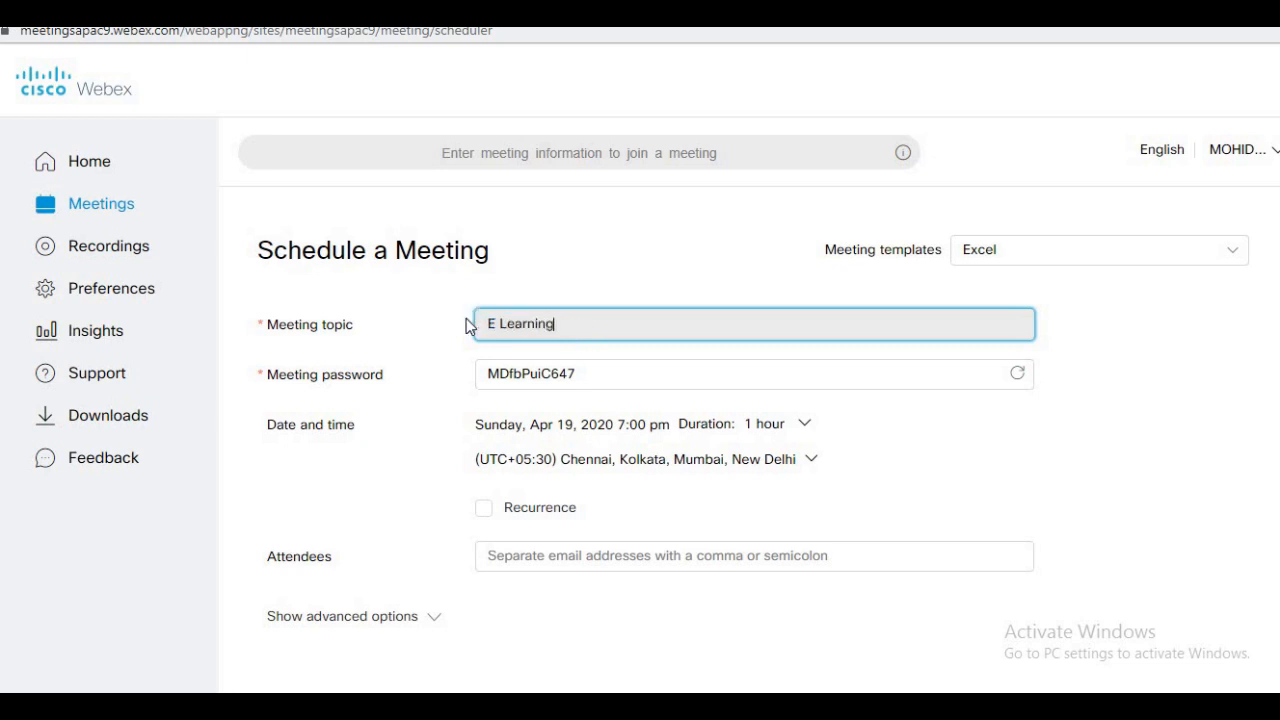
pyautogui.write('H')
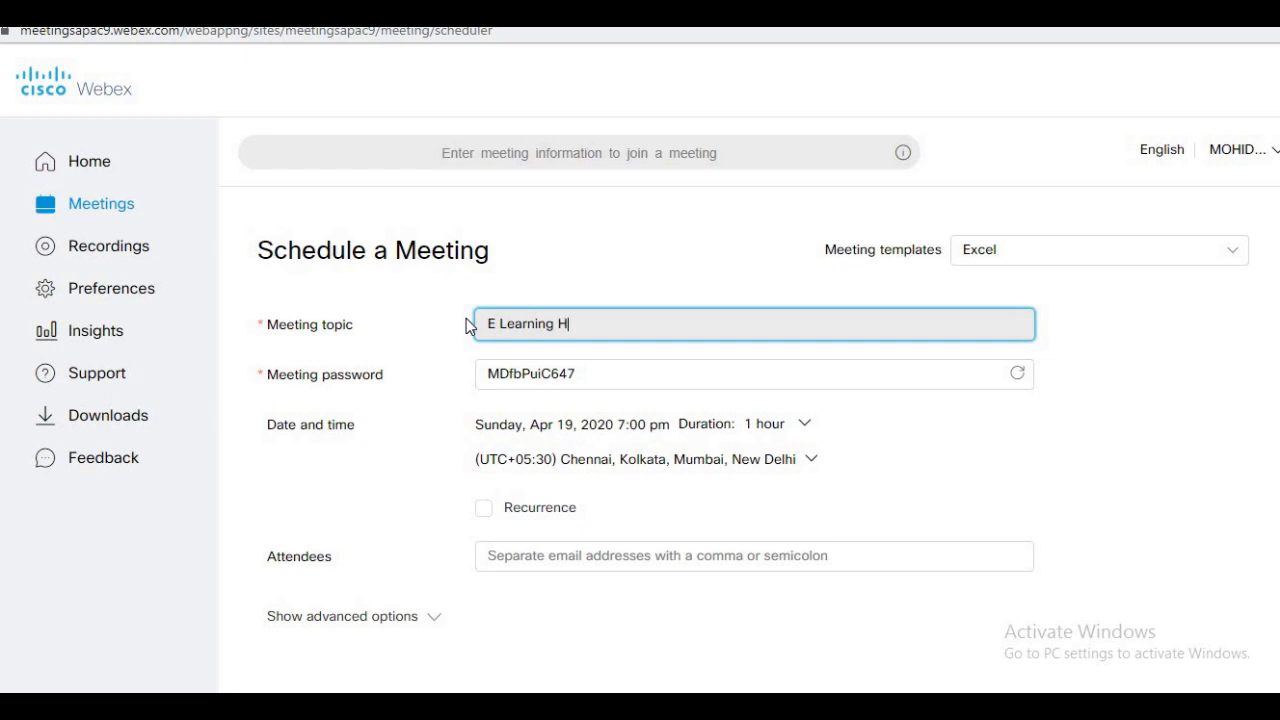
pyautogui.write('ost a meeti')
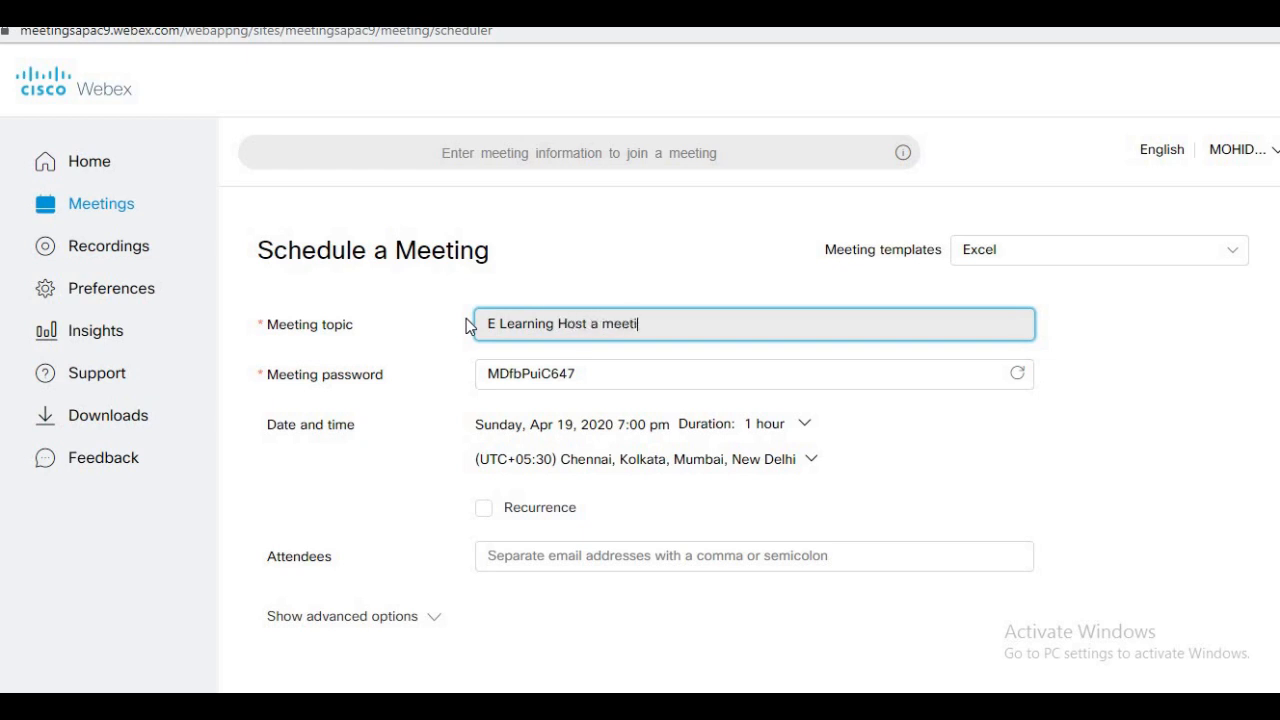
pyautogui.write('ng i')
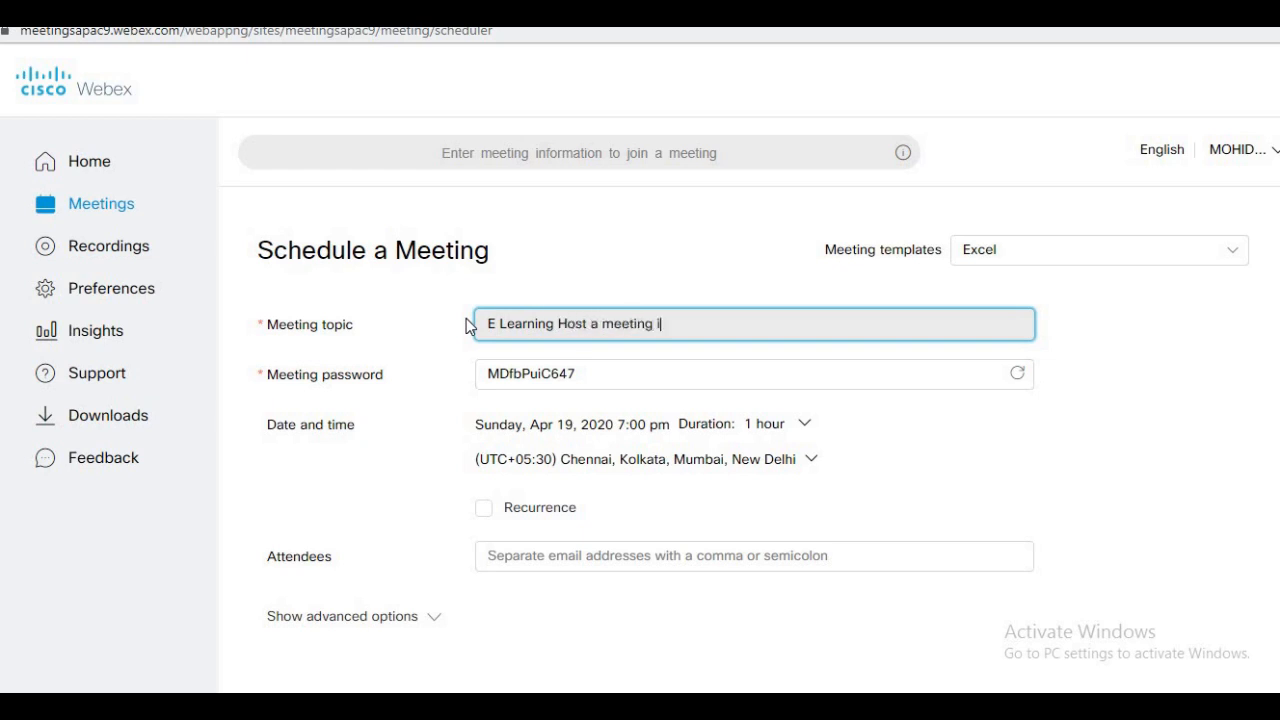
pyautogui.write('n Webex')
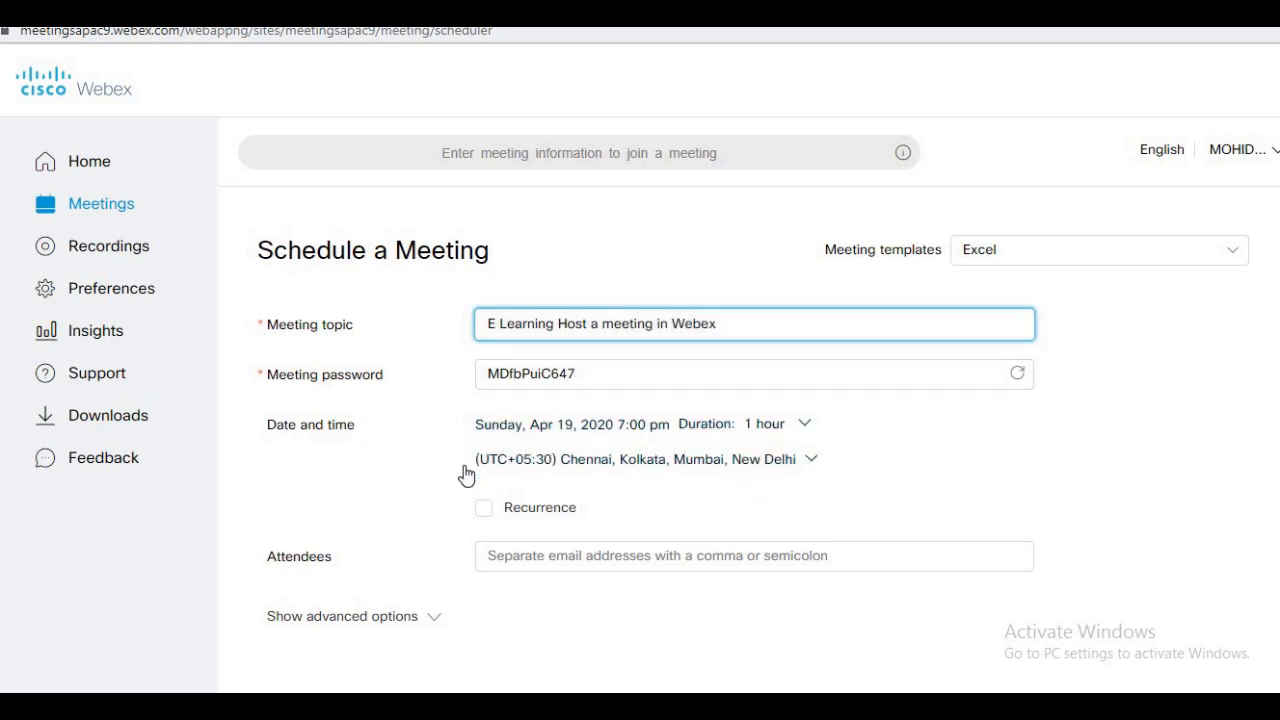
pyautogui.moveTo(608, 472)
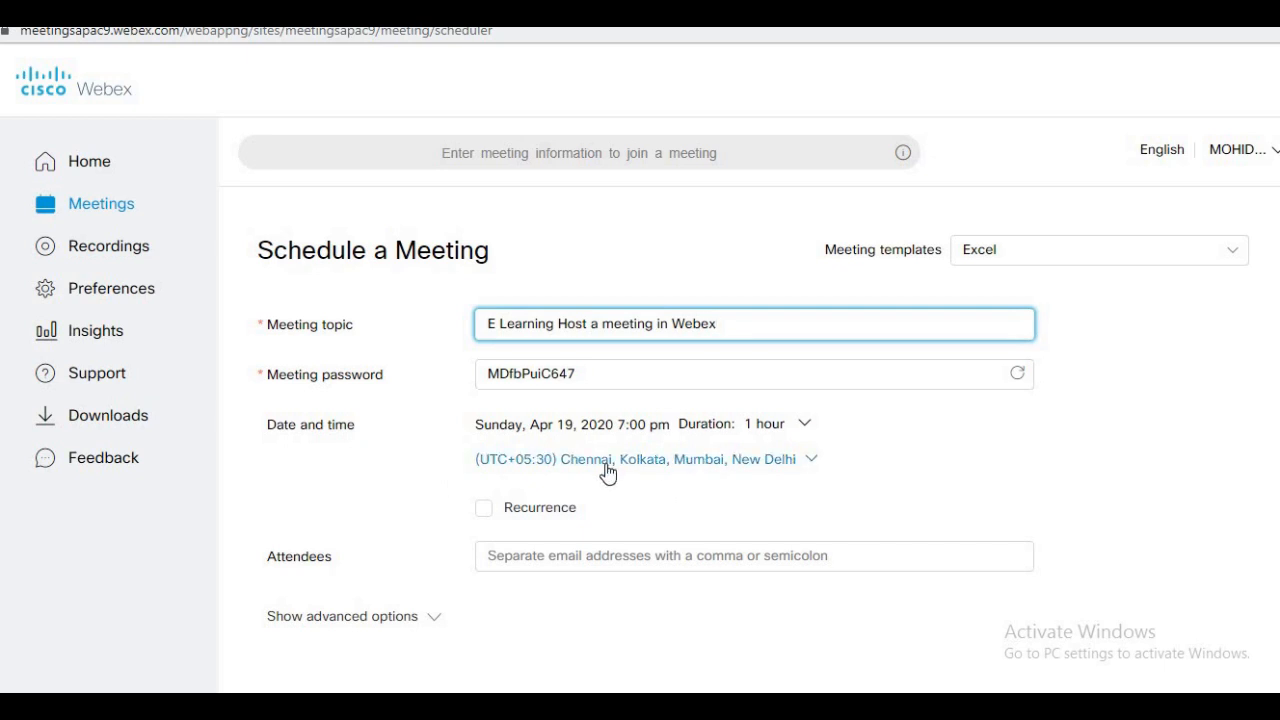
pyautogui.moveTo(738, 470)
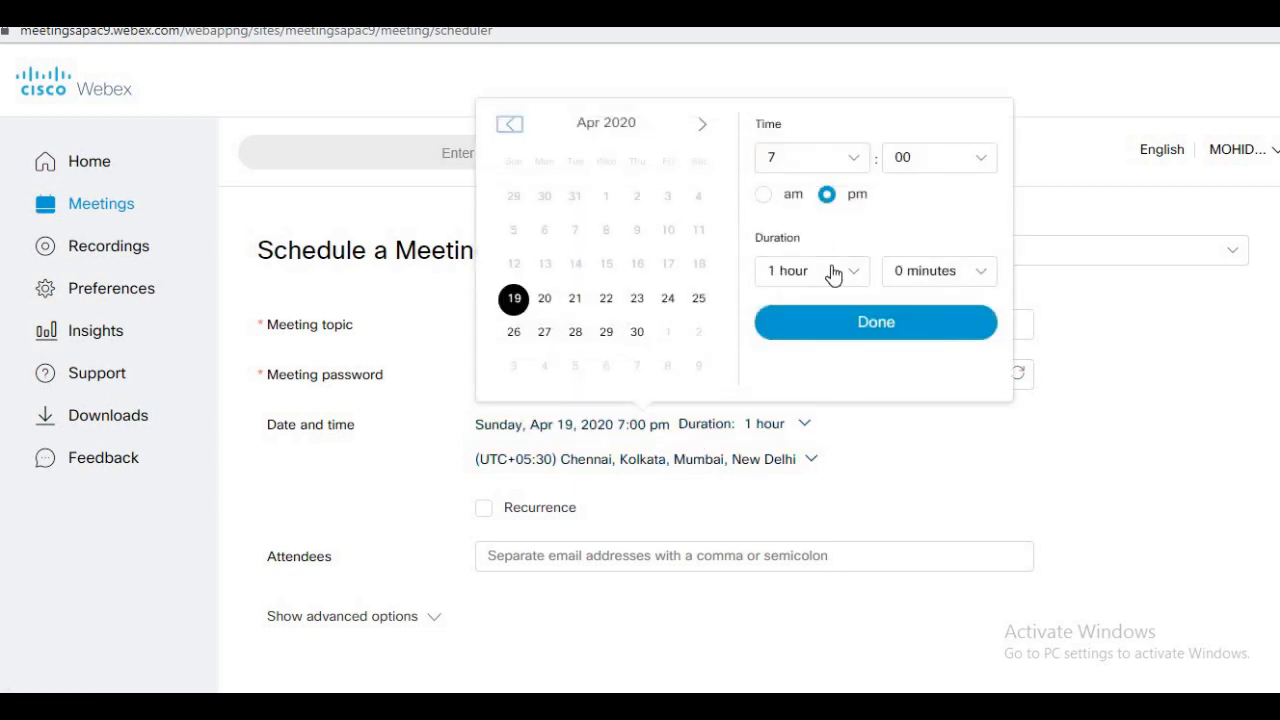
# Set the start time to 6:55 pm with a 1-hour duration and confirm
pyautogui.click(810, 156)
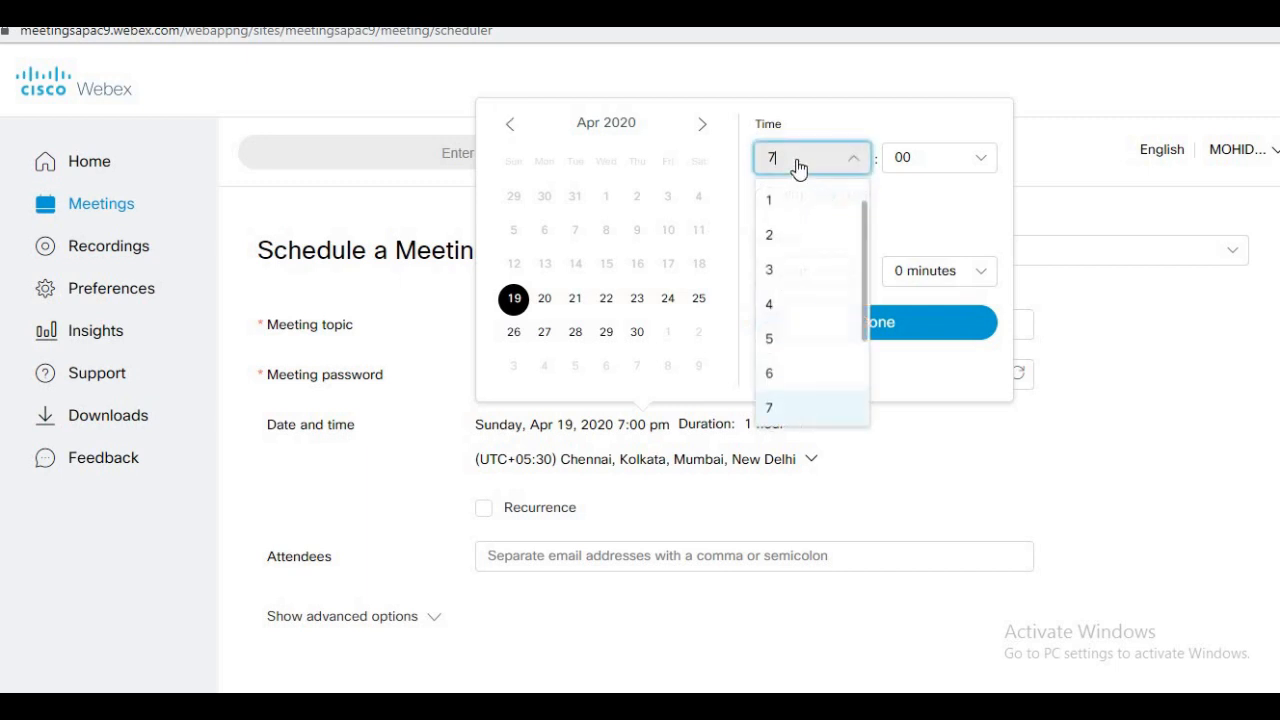
pyautogui.moveTo(780, 410)
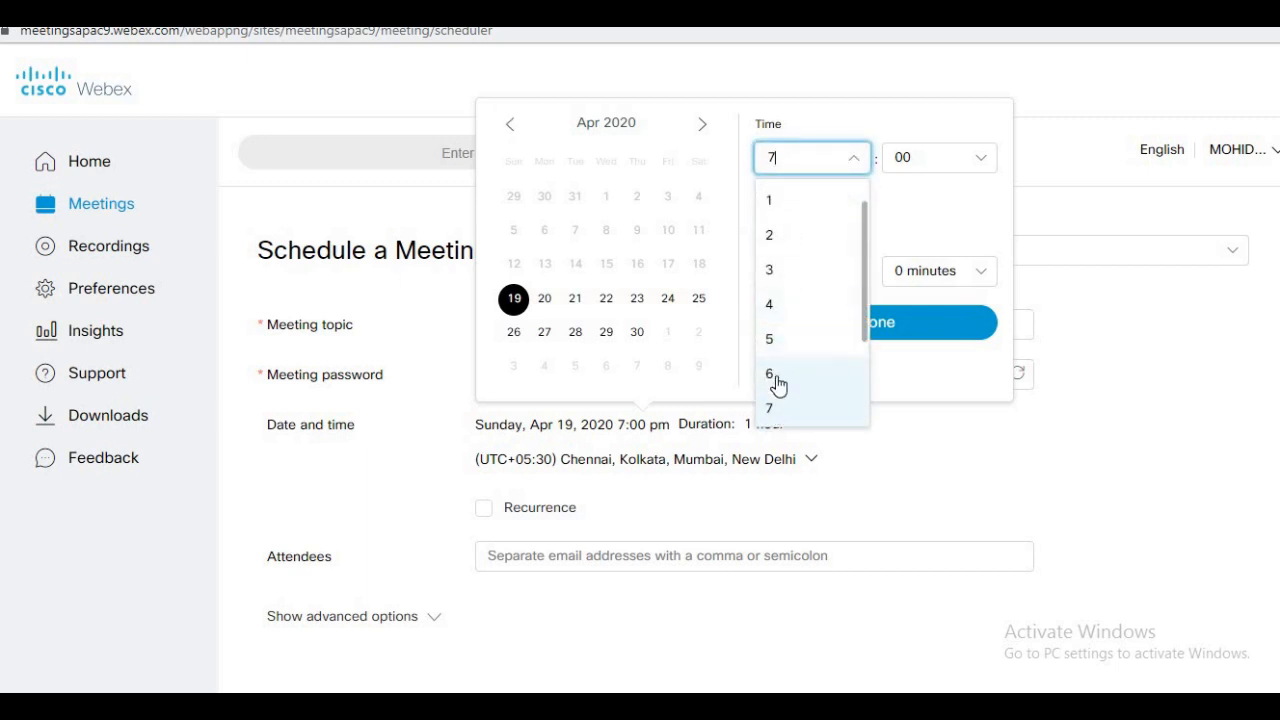
pyautogui.click(768, 374)
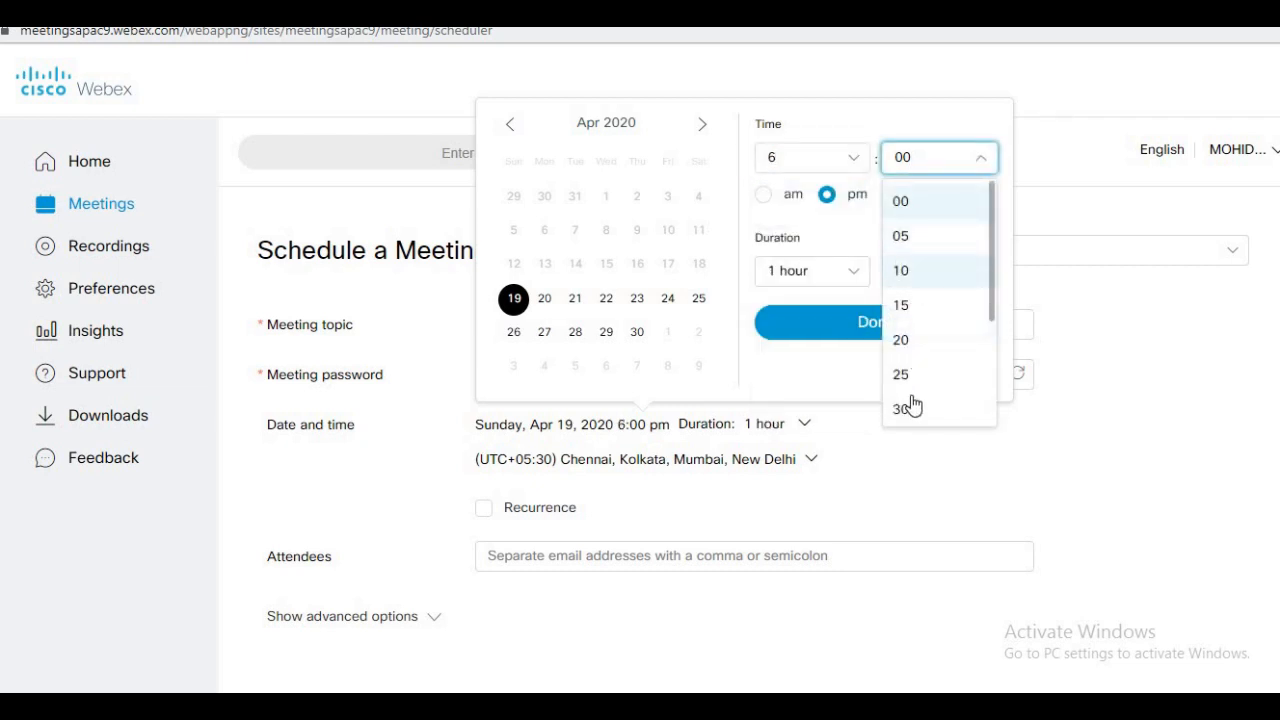
pyautogui.scroll(-3)
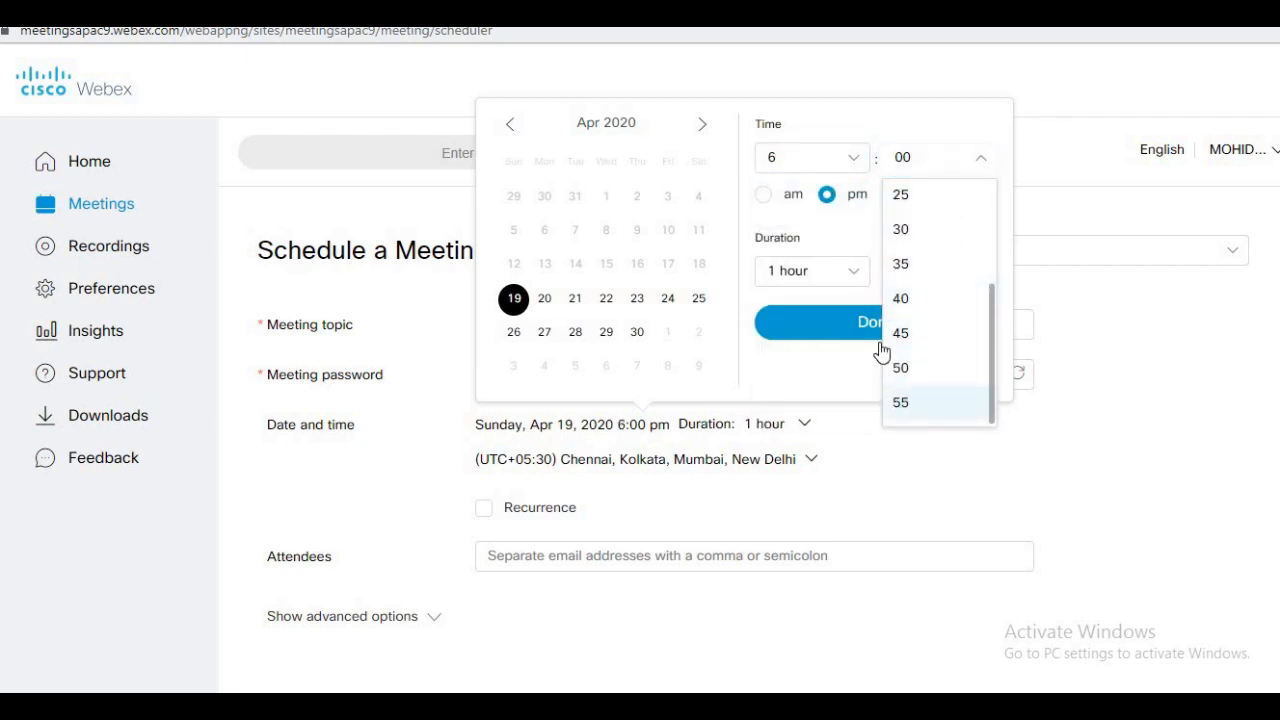
pyautogui.click(900, 400)
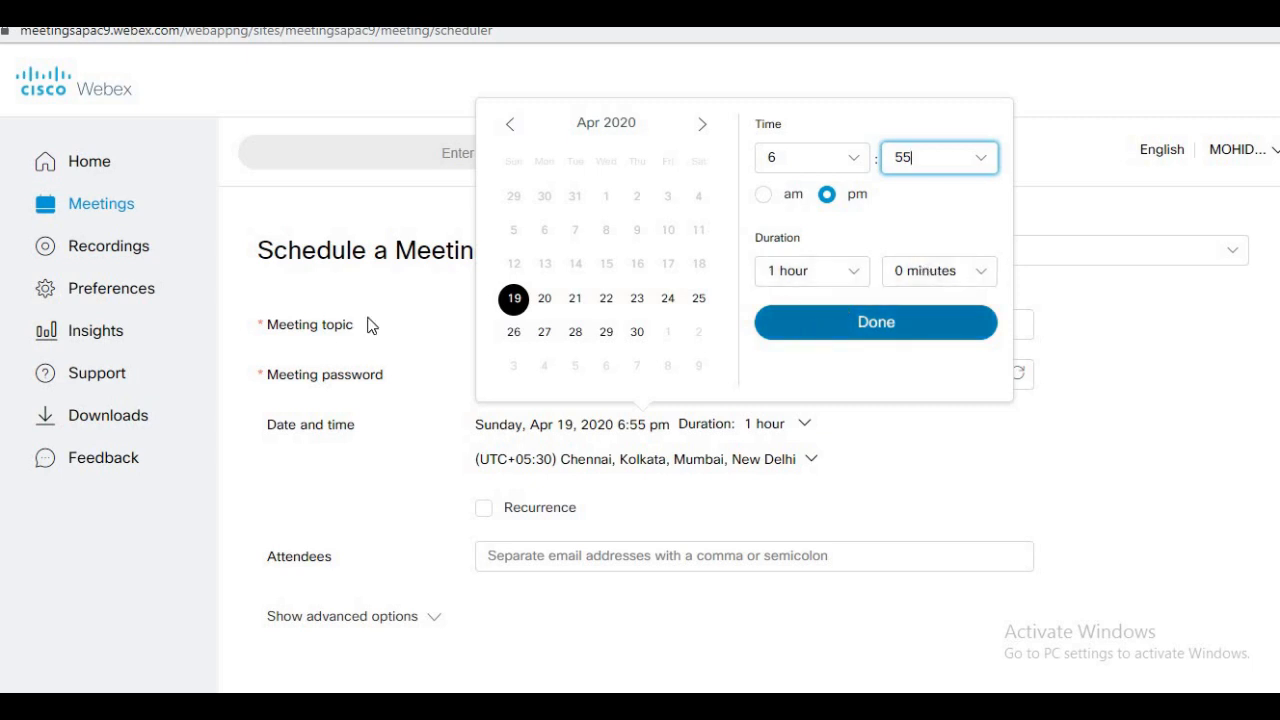
pyautogui.click(874, 322)
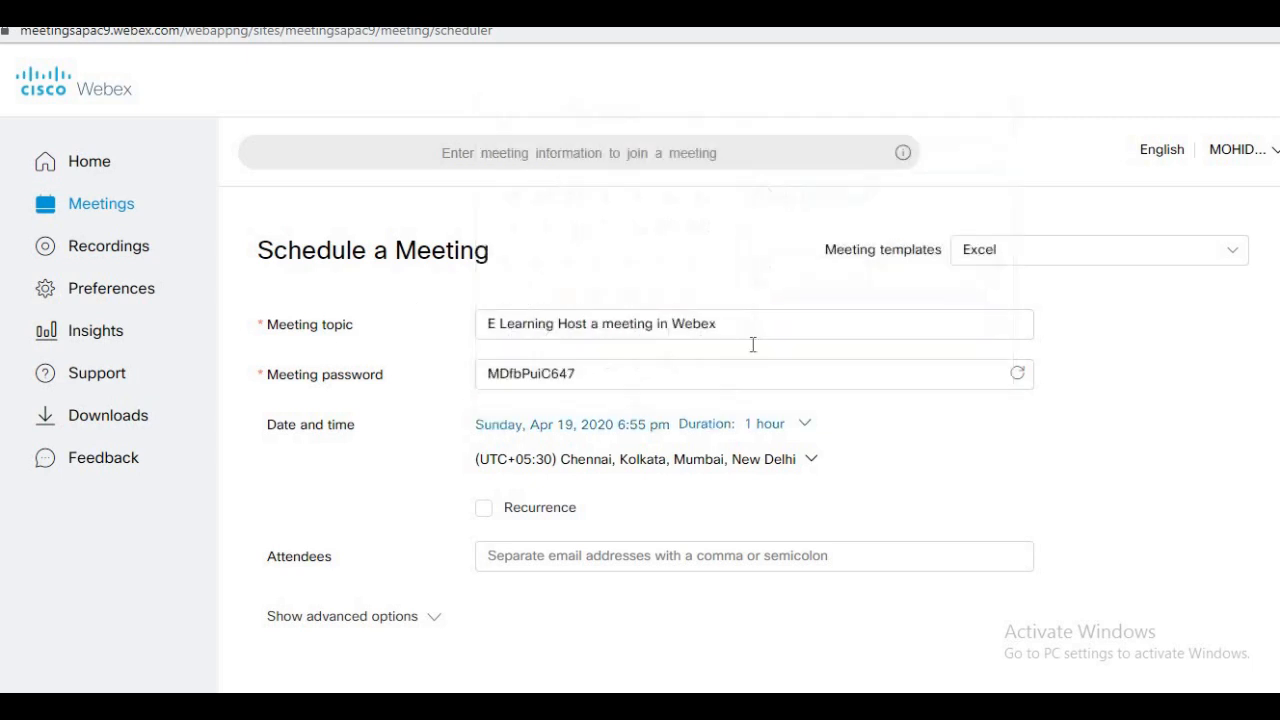
# Create and start the meeting from the bottom of the Schedule a Meeting form
pyautogui.scroll(-3)
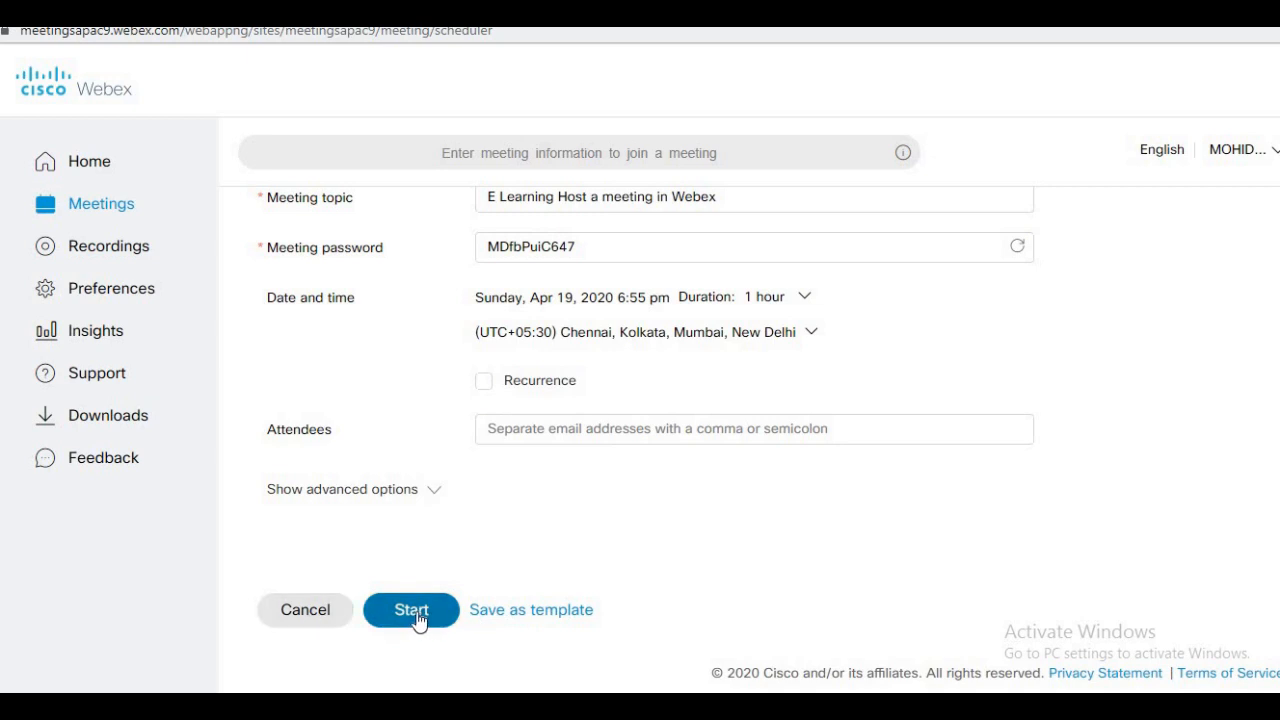
pyautogui.click(410, 608)
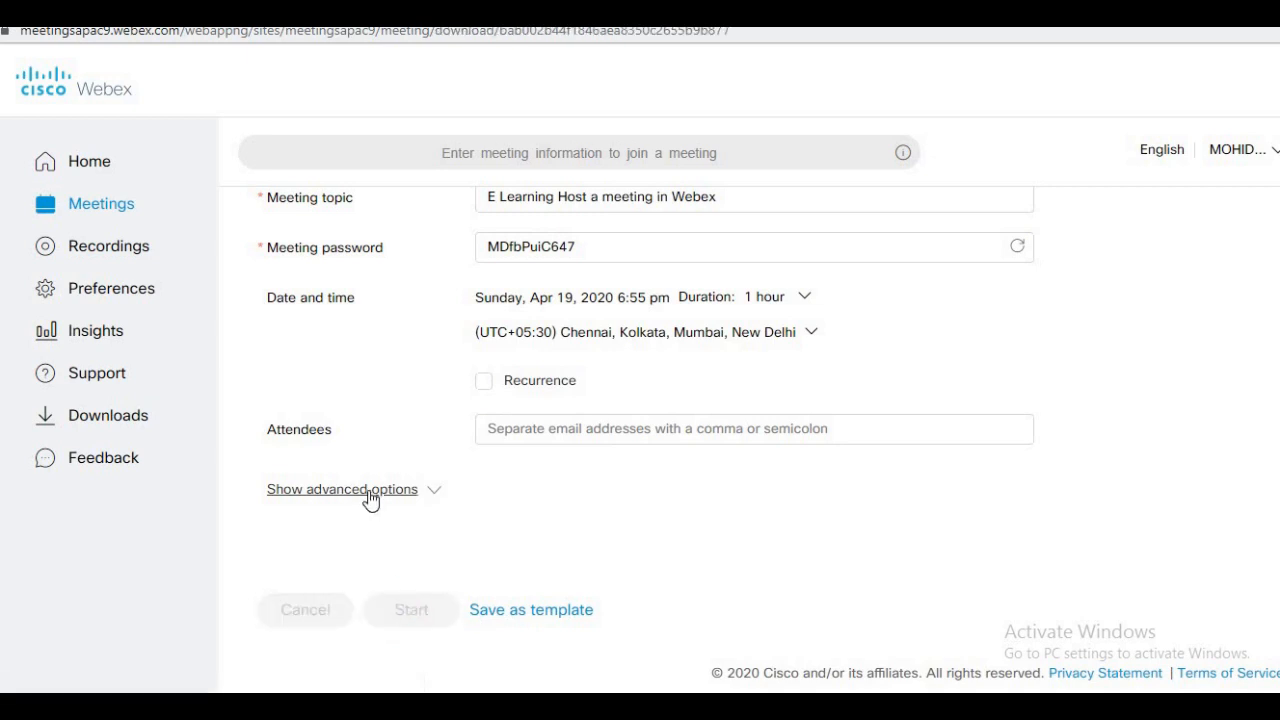
pyautogui.click(412, 608)
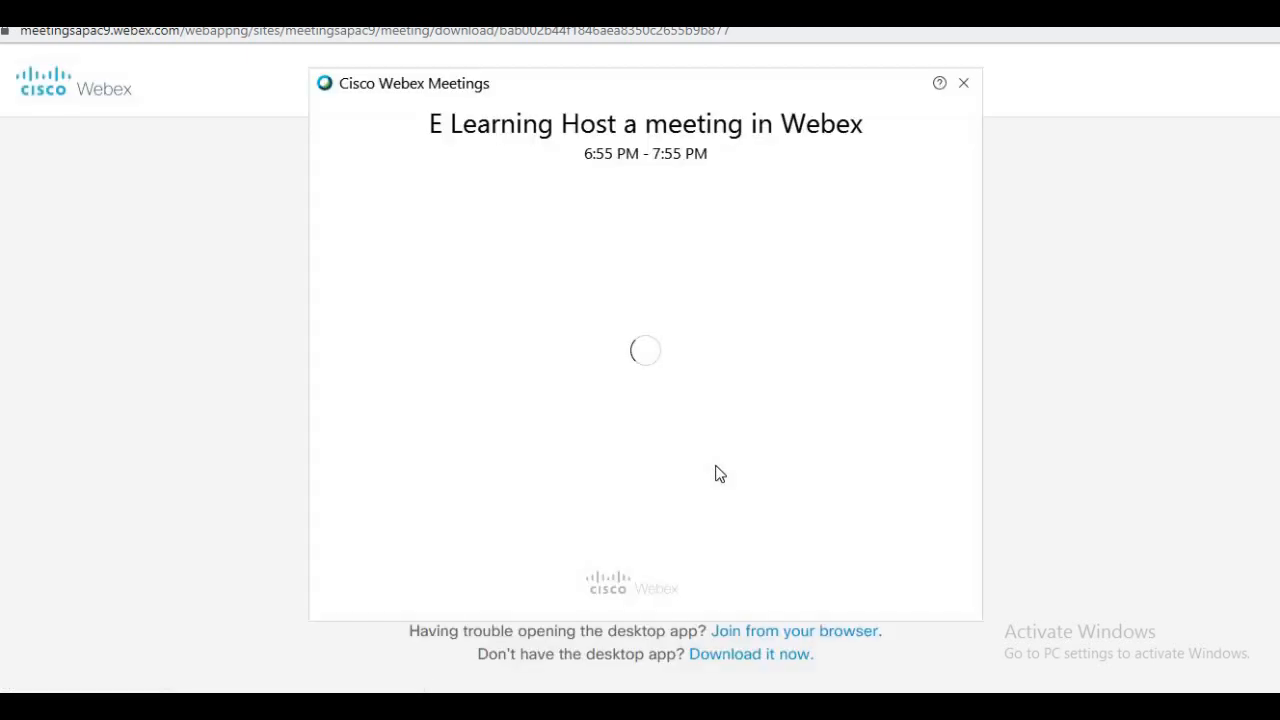
pyautogui.moveTo(836, 342)
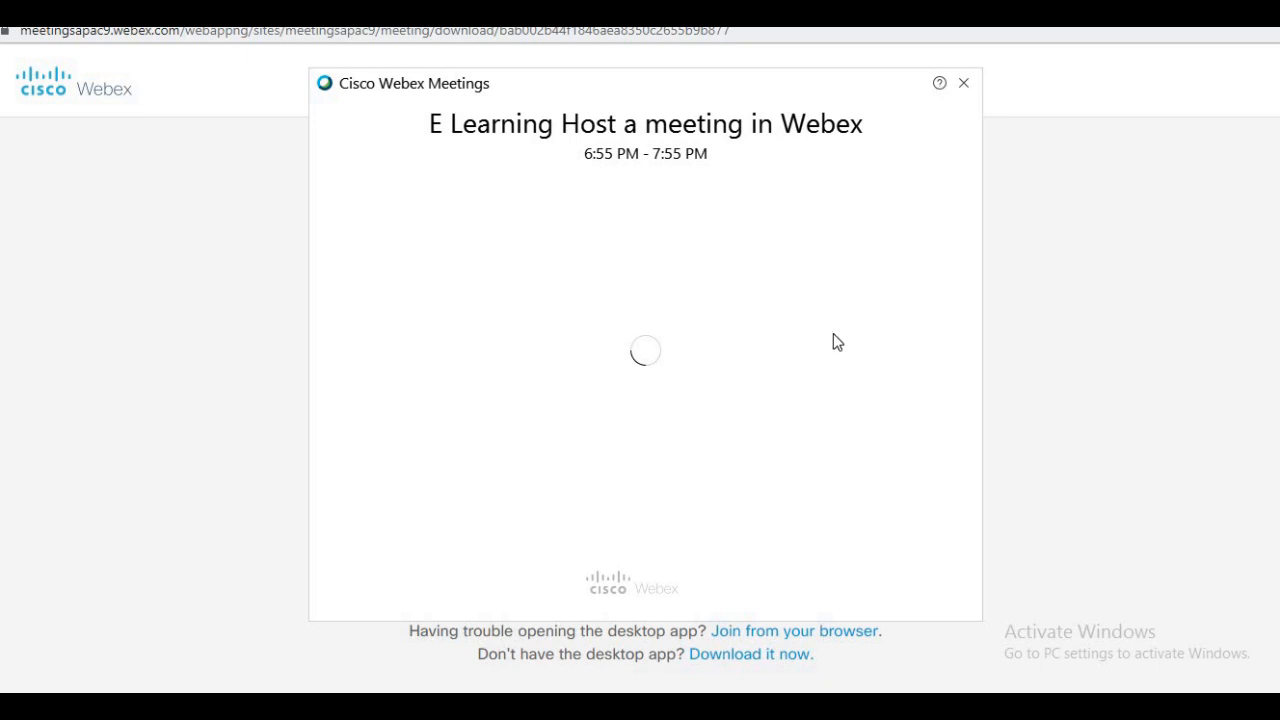
pyautogui.moveTo(758, 360)
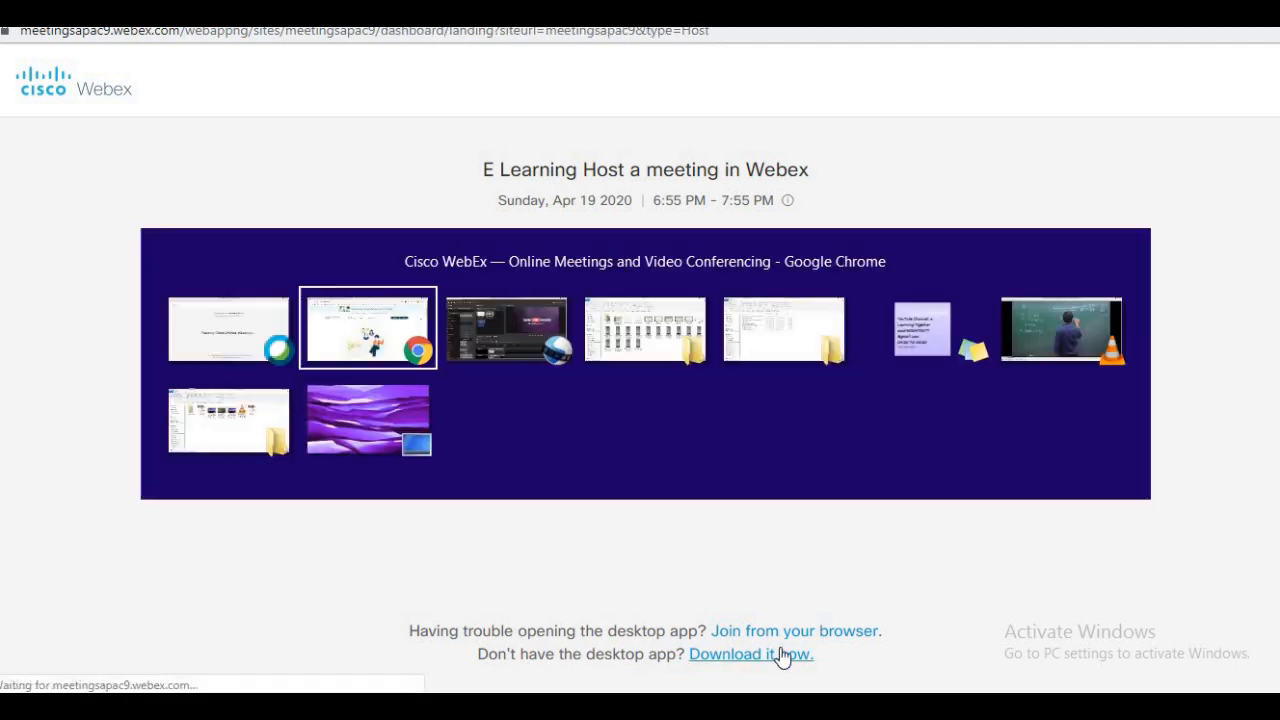
# Return to the Webex site and select the scheduled meeting in the Meetings list
pyautogui.click(750, 654)
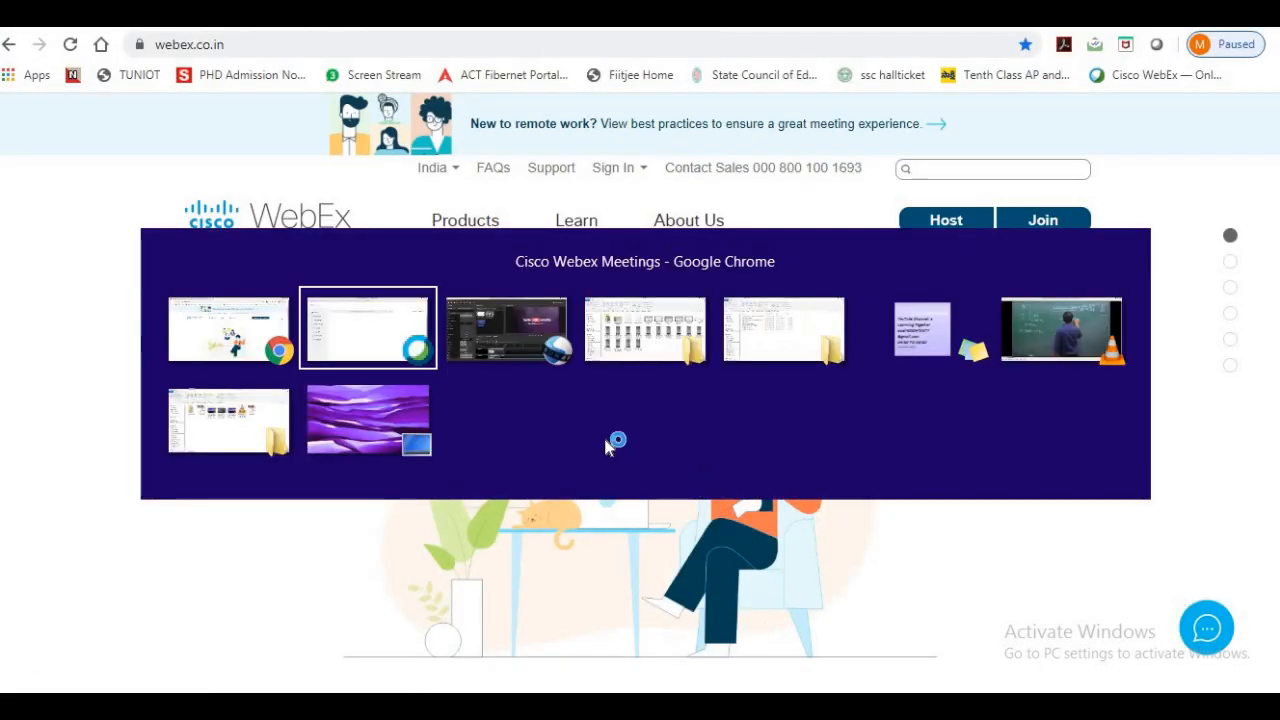
pyautogui.click(944, 218)
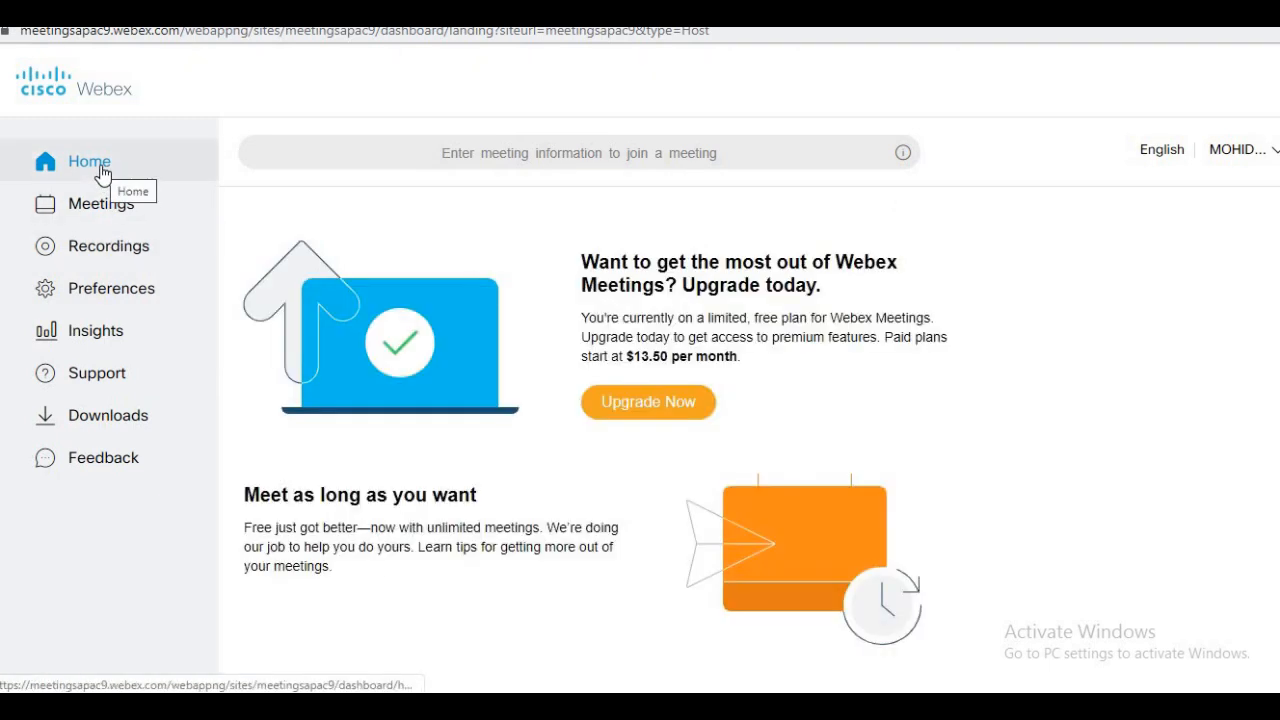
pyautogui.click(100, 204)
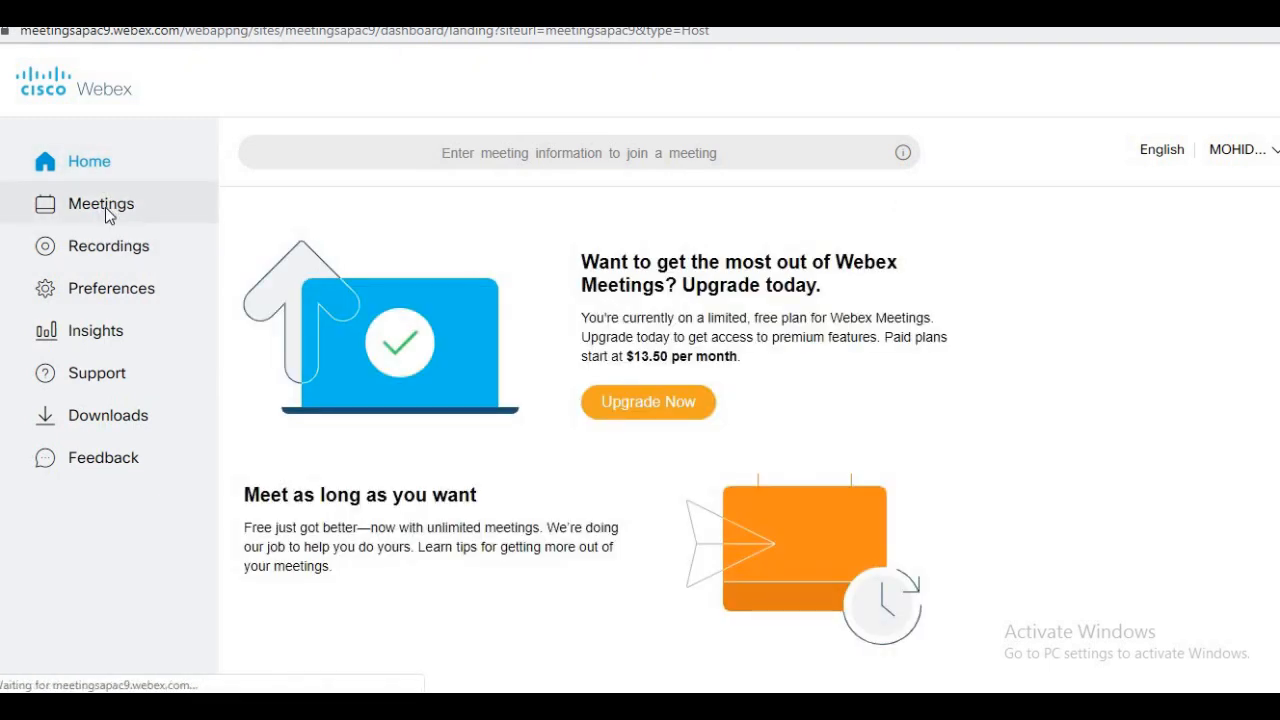
pyautogui.click(100, 204)
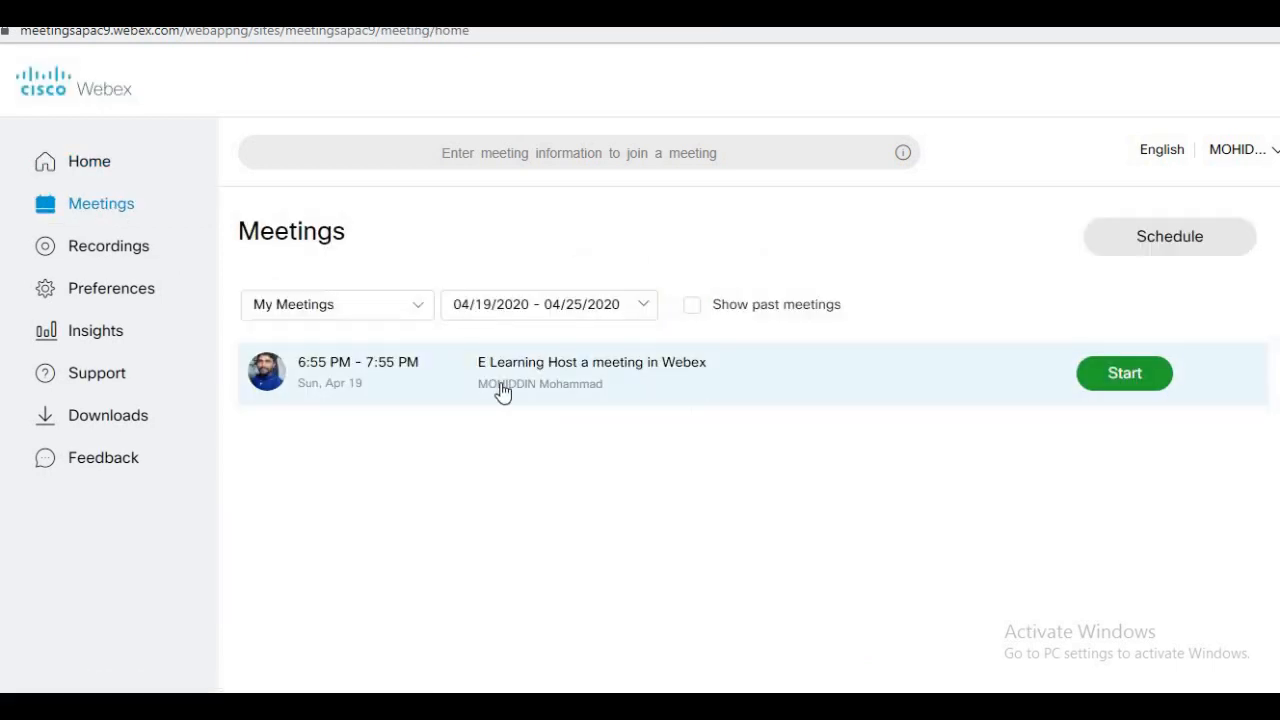
pyautogui.click(592, 362)
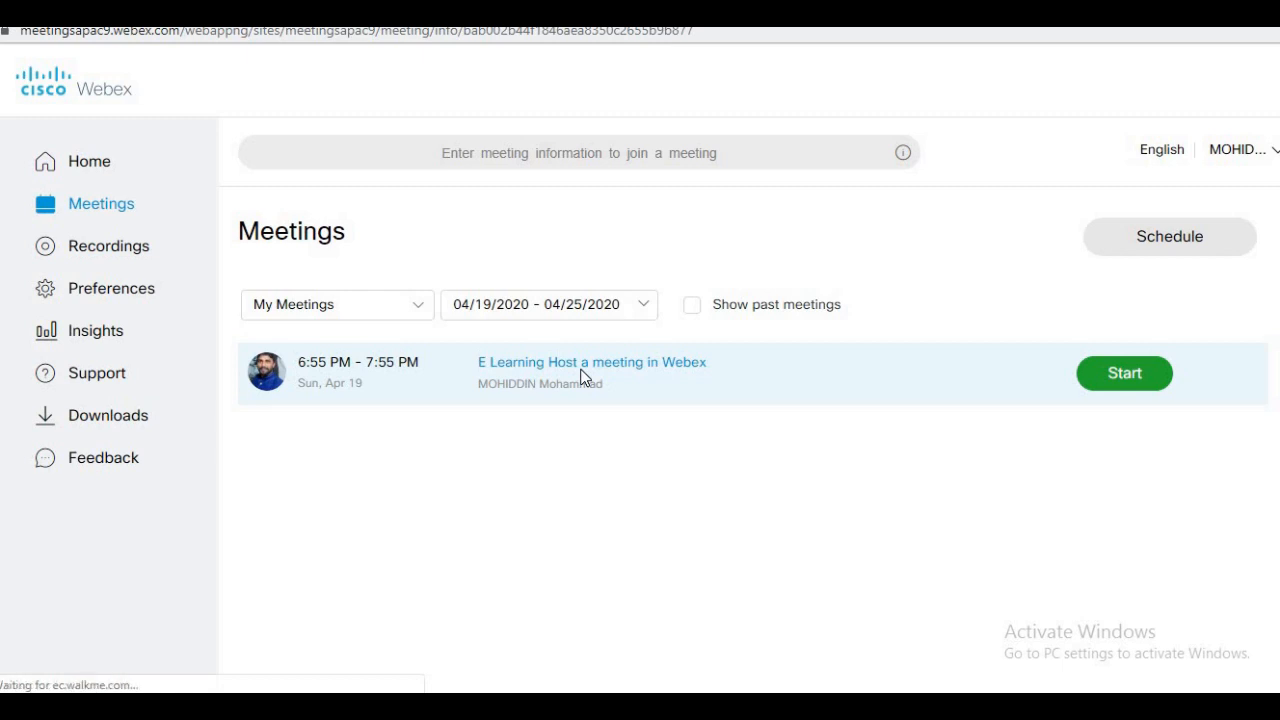
# Copy the meeting invitation from the details page of the scheduled meeting
pyautogui.click(592, 362)
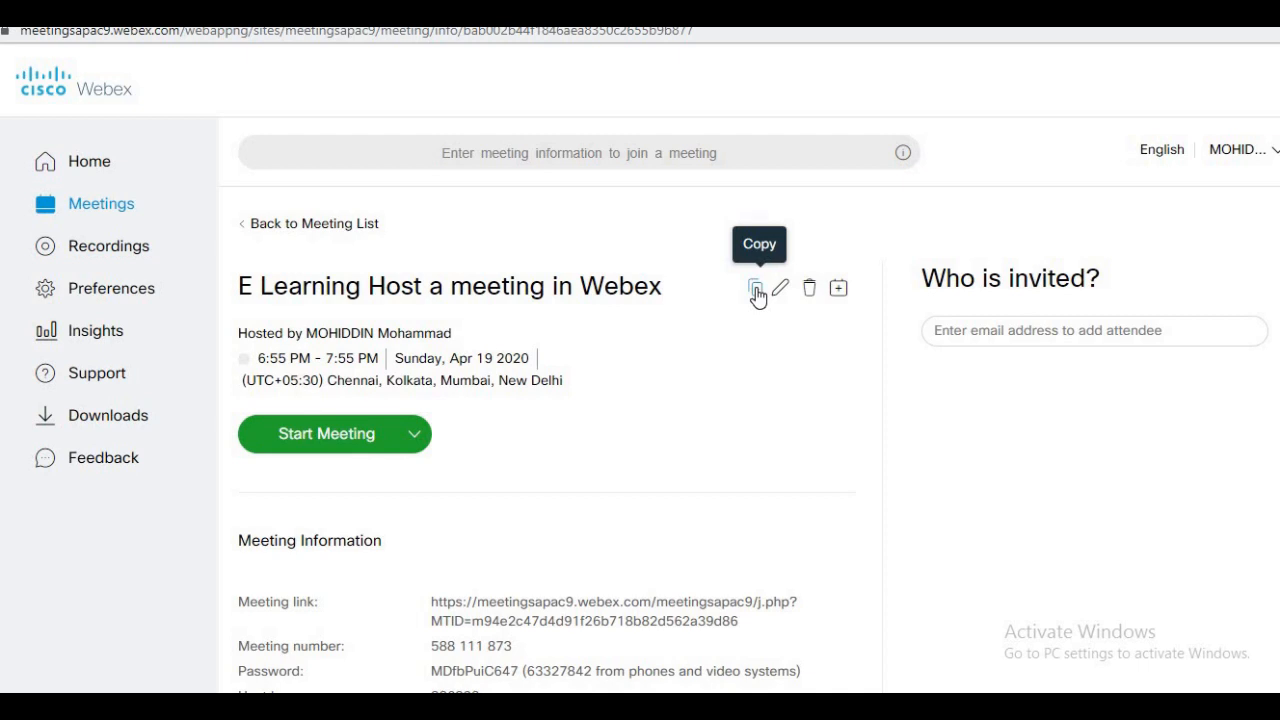
pyautogui.click(756, 288)
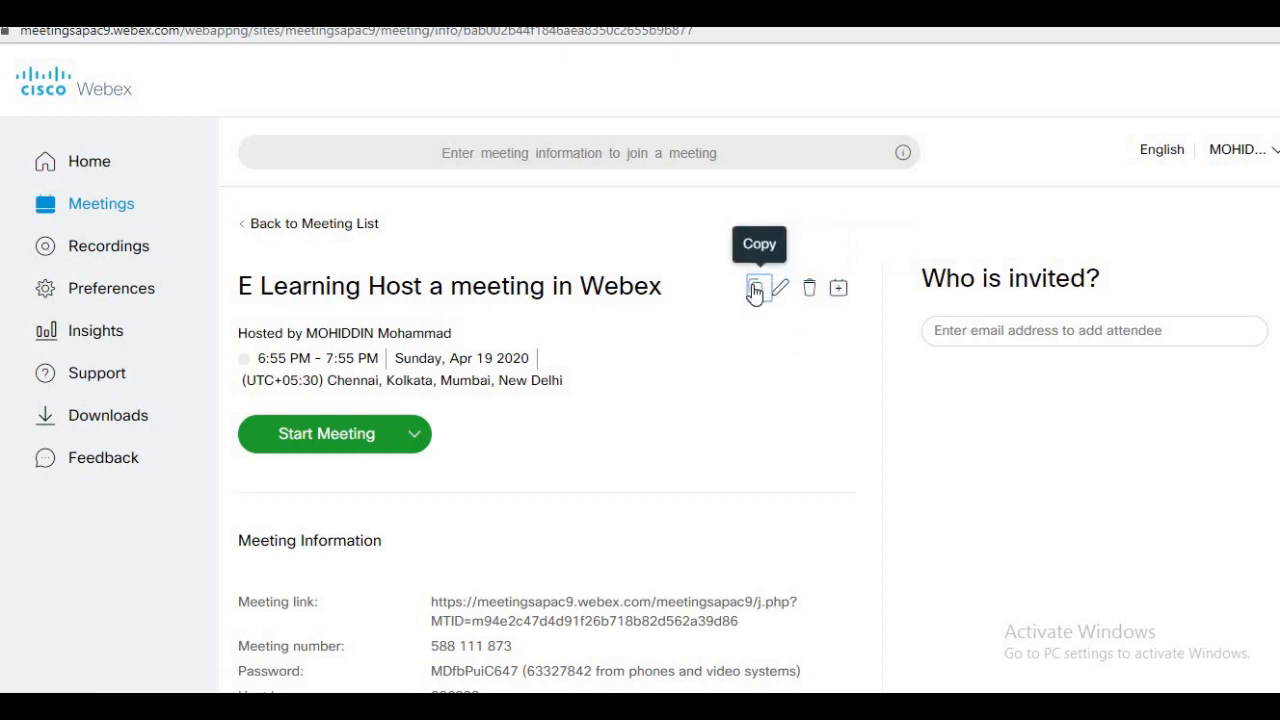
pyautogui.click(758, 288)
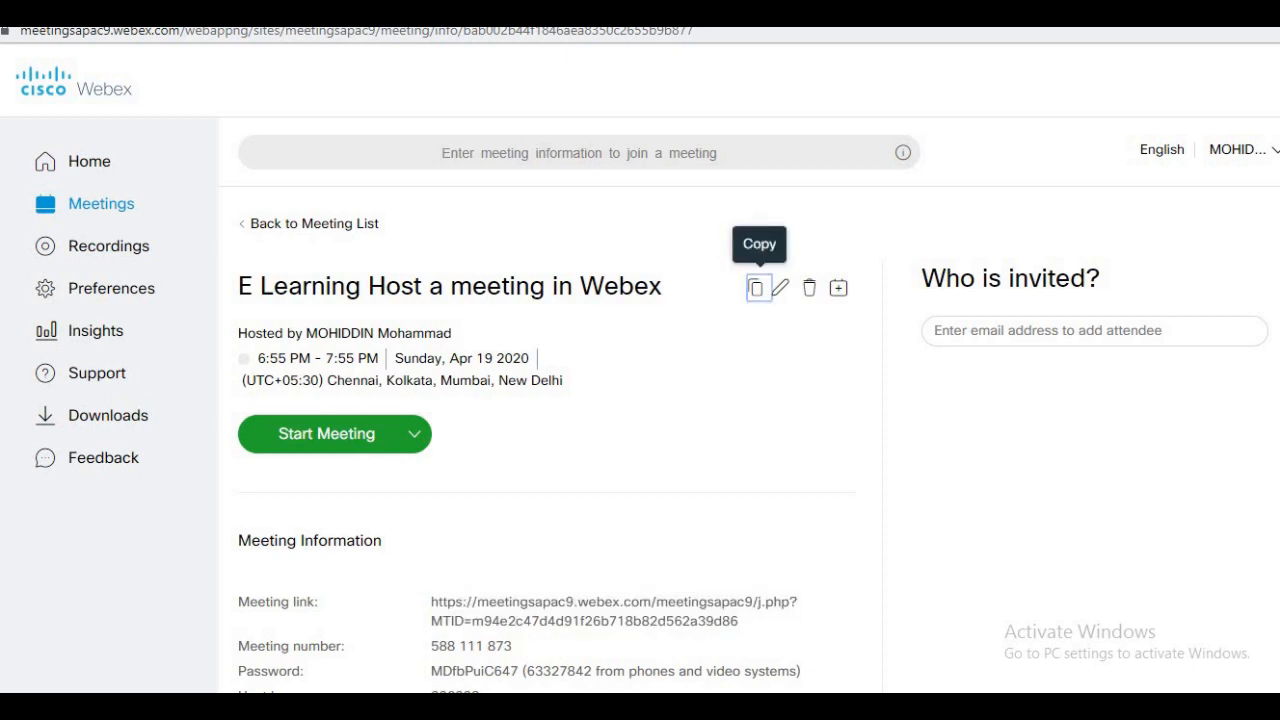
# Paste the copied invitation into a Sticky Notes note and show the Start Meeting options
pyautogui.click(758, 288)
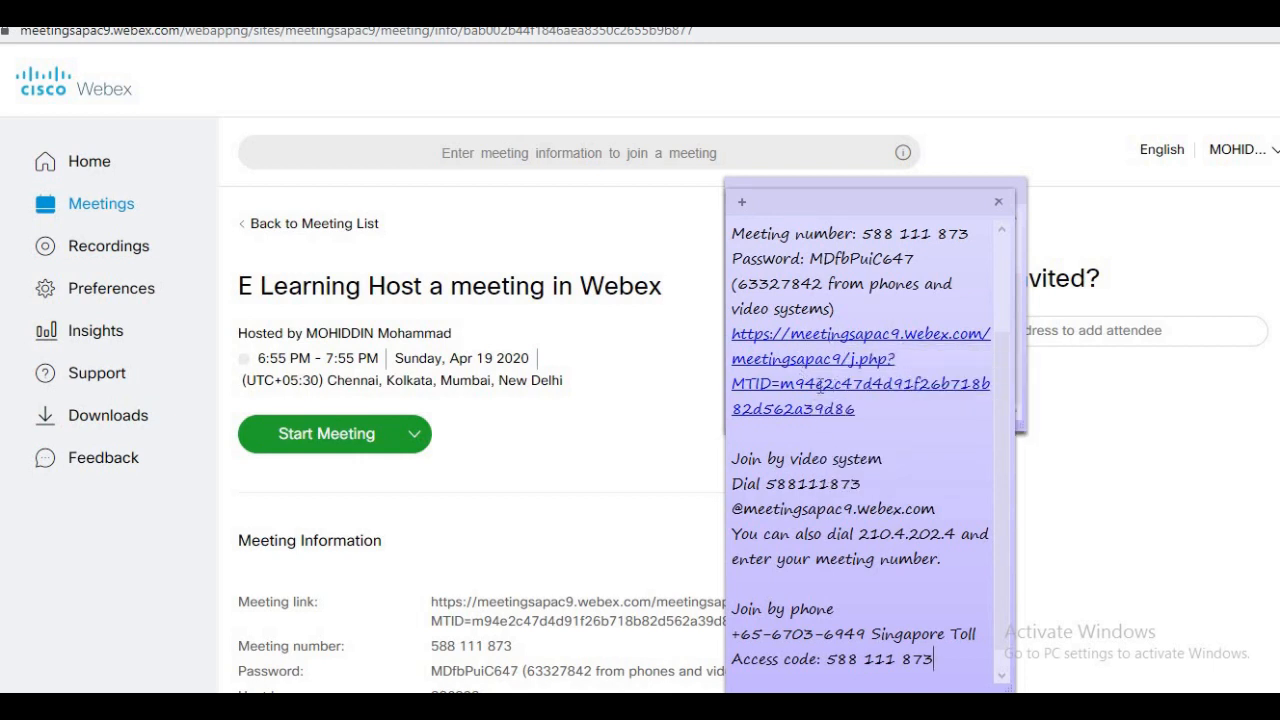
pyautogui.moveTo(832, 414)
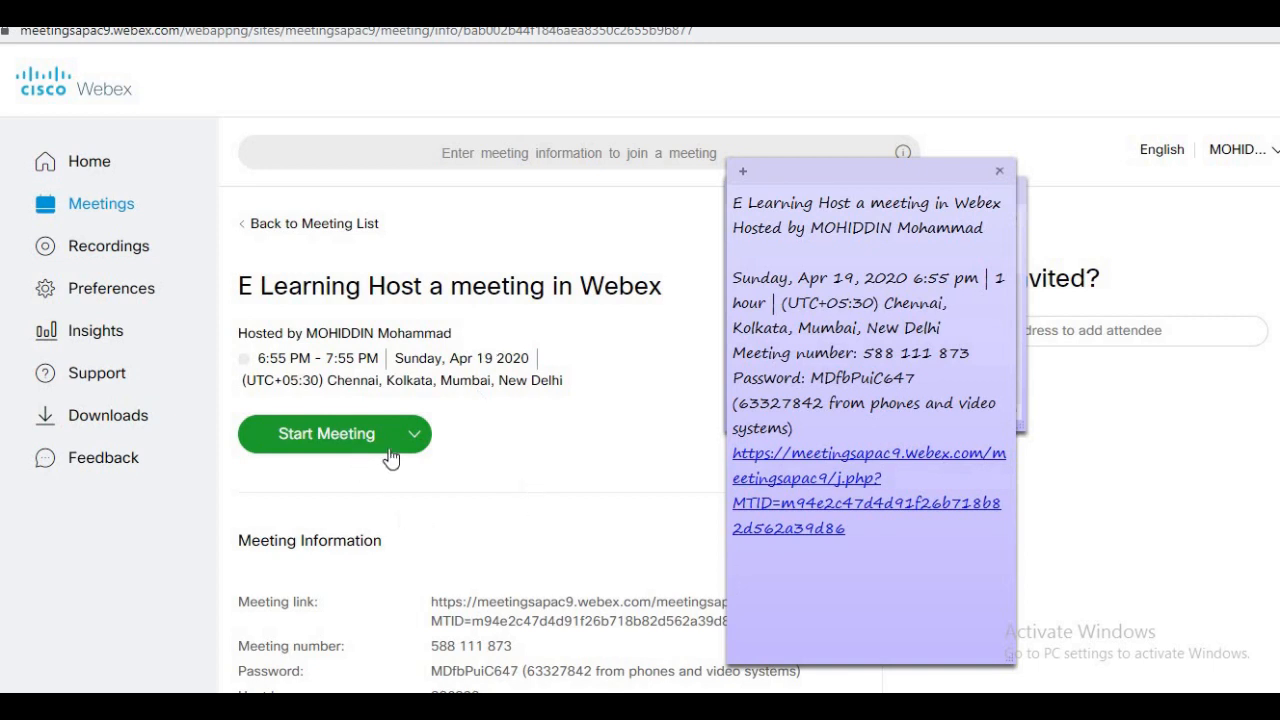
pyautogui.click(416, 434)
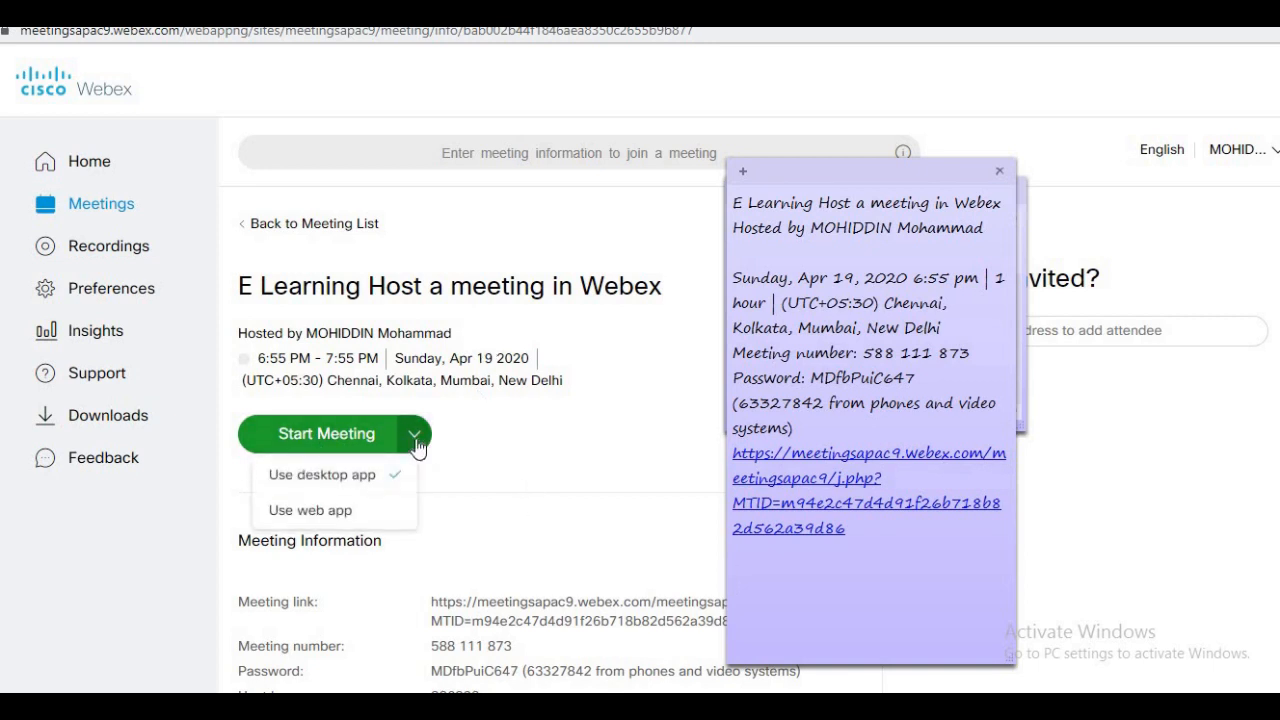